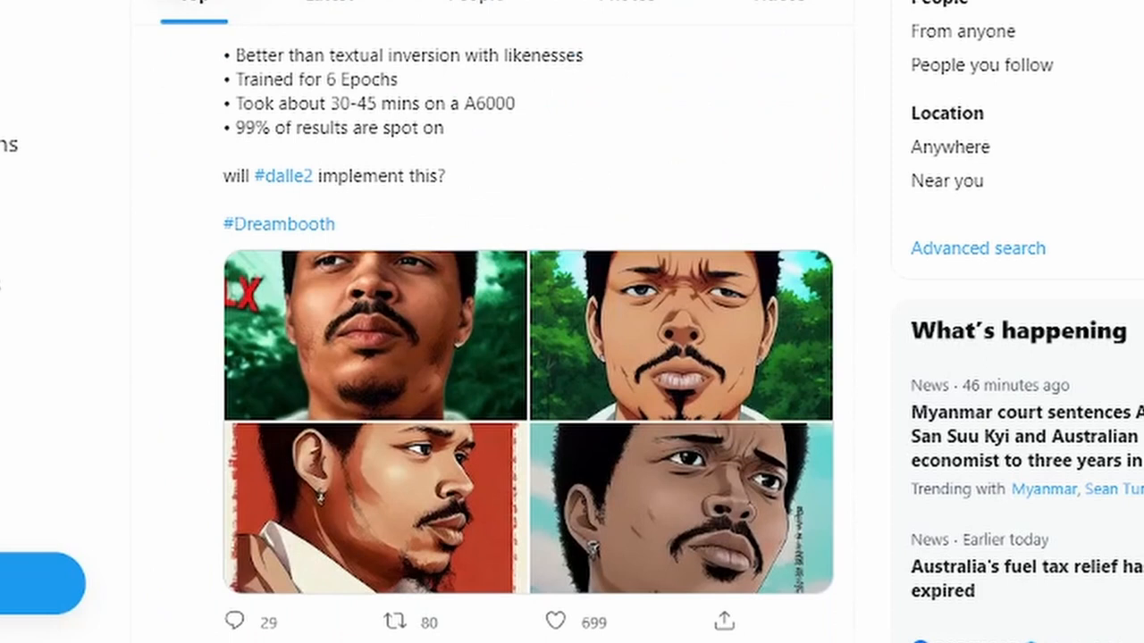
# Step: Launch the diffusers DreamBooth example notebook in Colab from the README badge
pyautogui.scroll(-3)
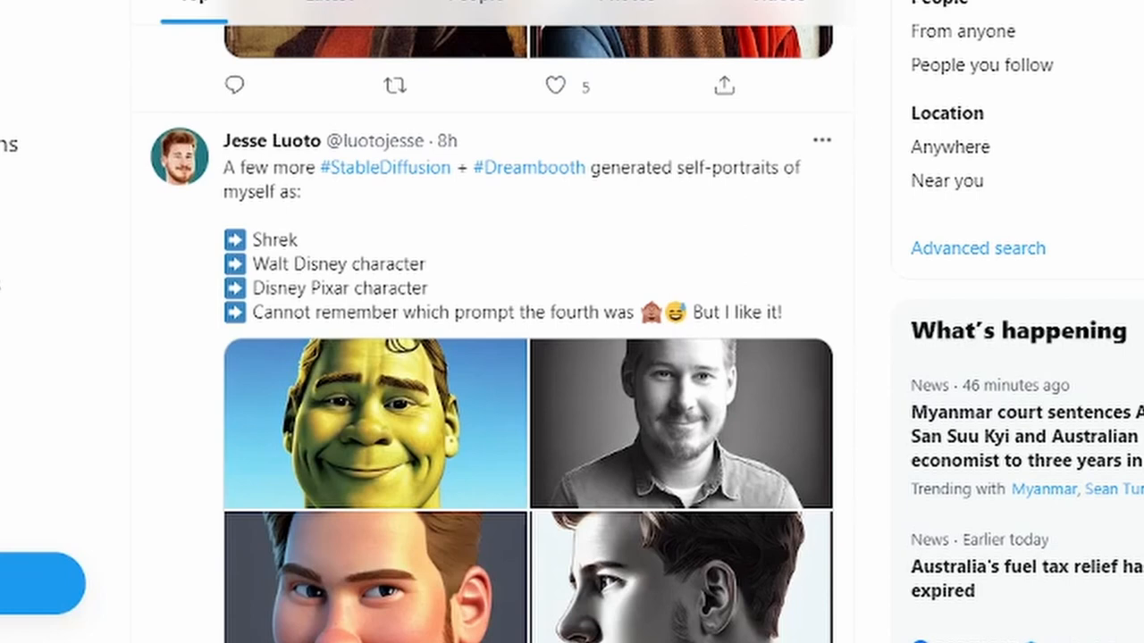
pyautogui.scroll(-3)
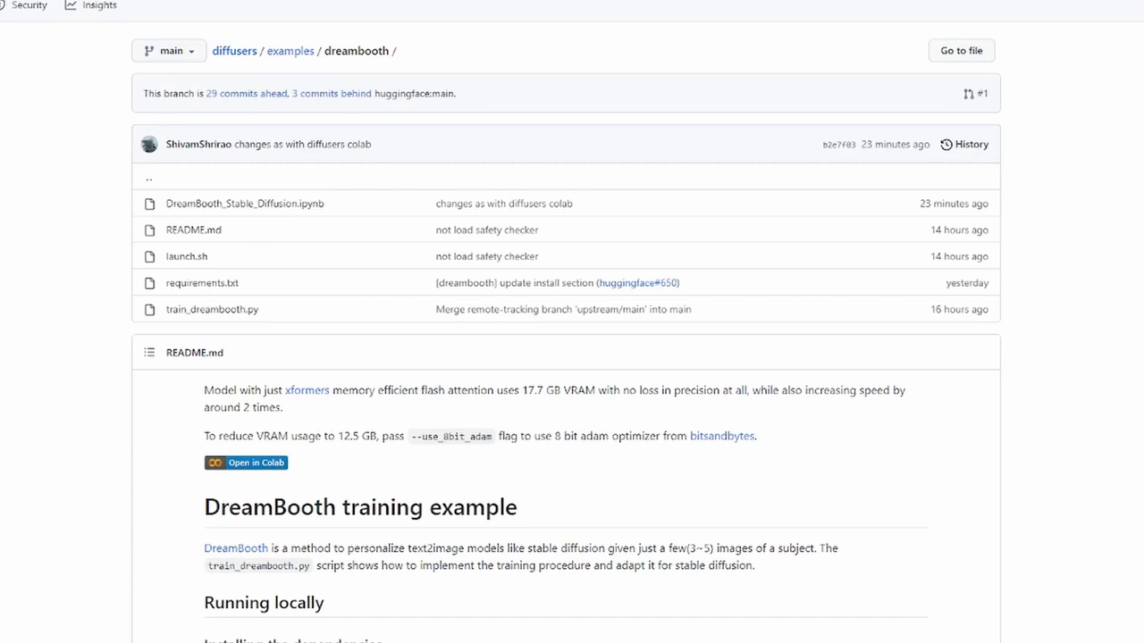
pyautogui.click(245, 462)
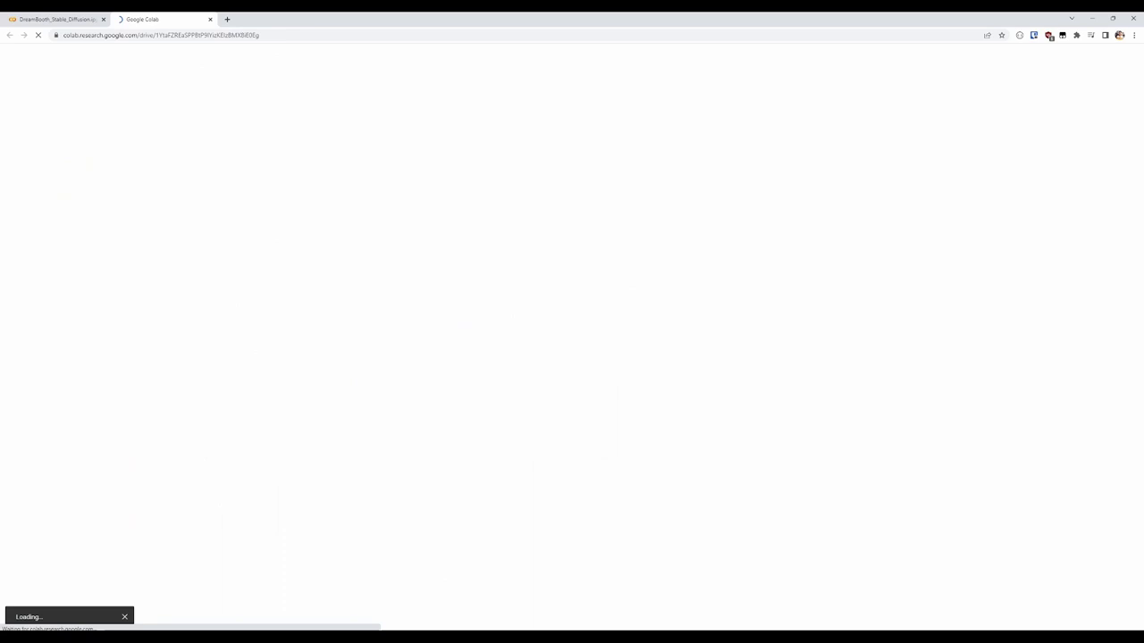
# Step: Attach a runtime and run nvidia-smi, showing a Tesla P100 with 16 GB
pyautogui.click(239, 109)
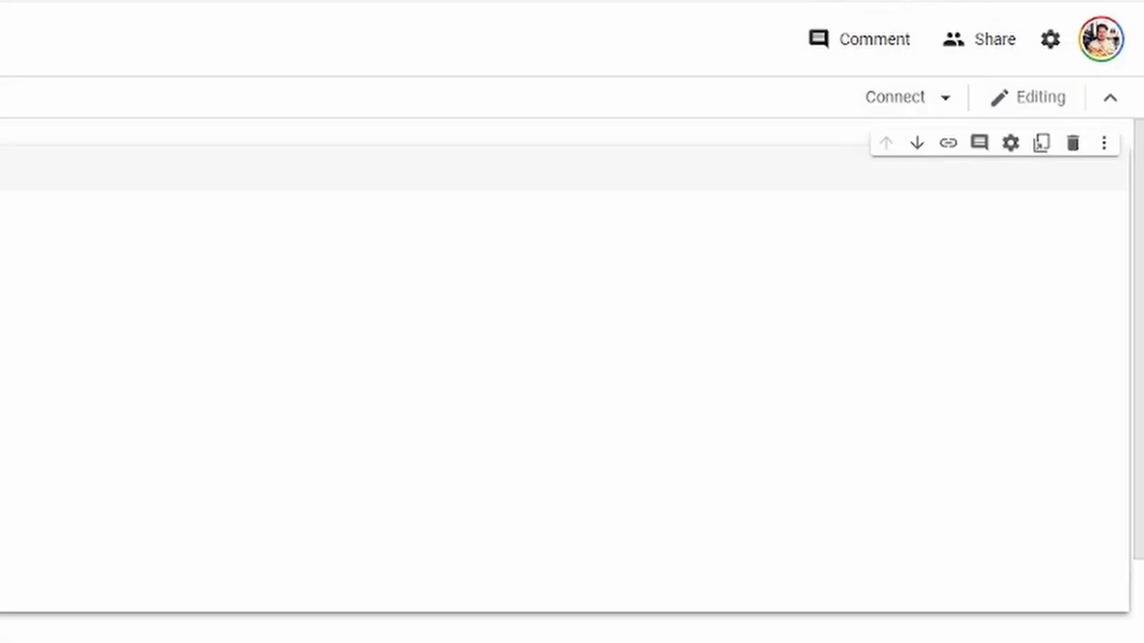
pyautogui.click(894, 97)
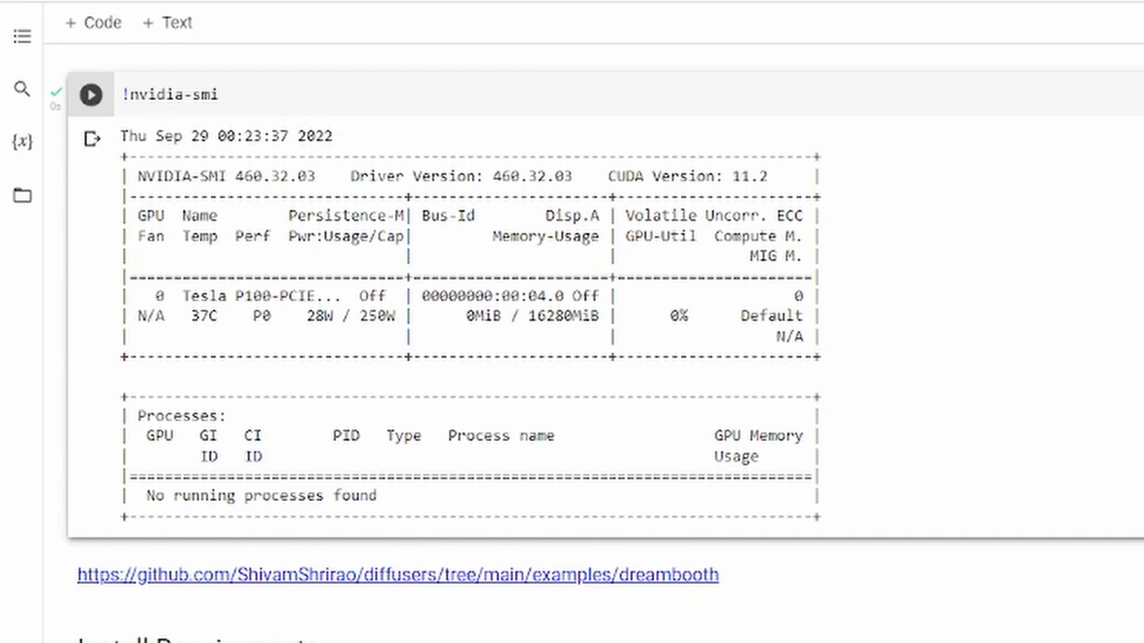
# Step: Run the Install Requirements cell and move on to the xformers precompiled wheel cell
pyautogui.scroll(-3)
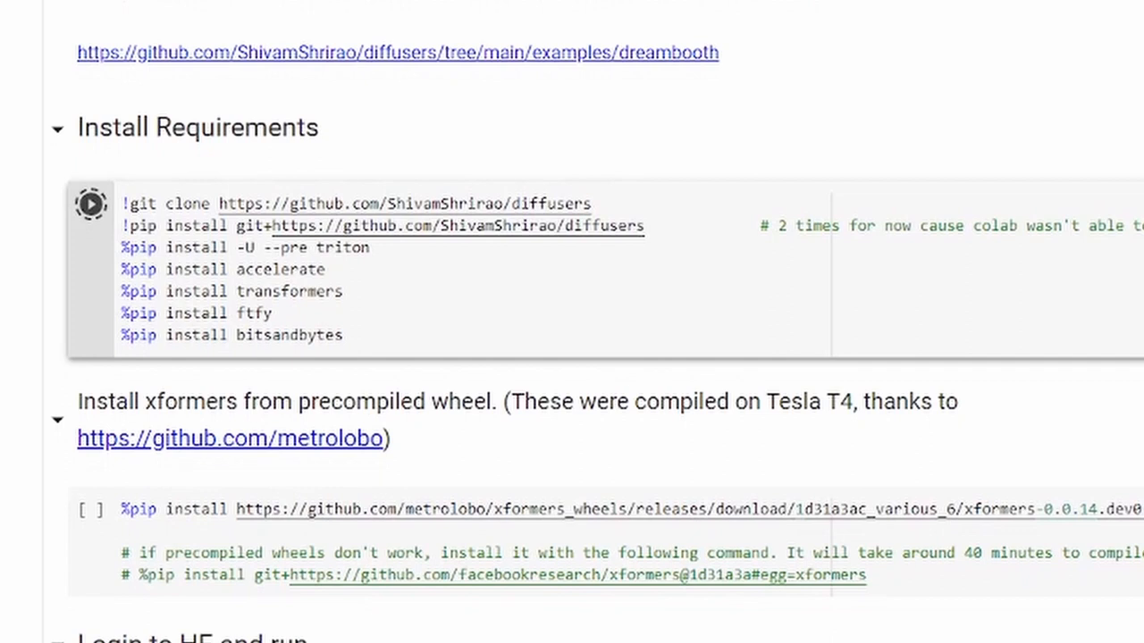
pyautogui.click(90, 202)
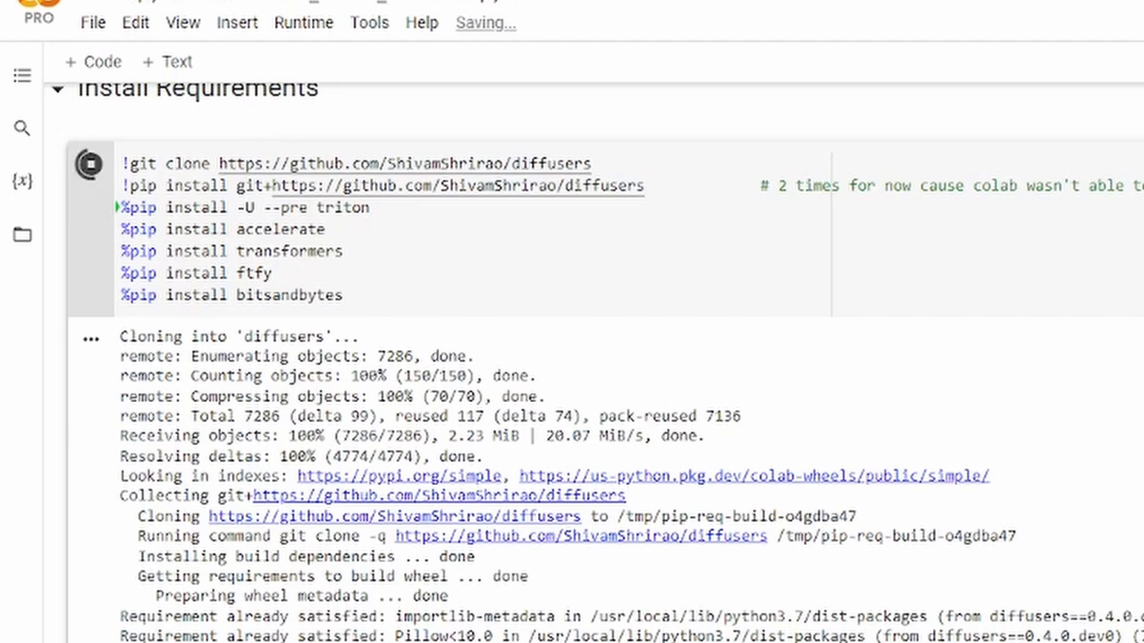
pyautogui.scroll(-3)
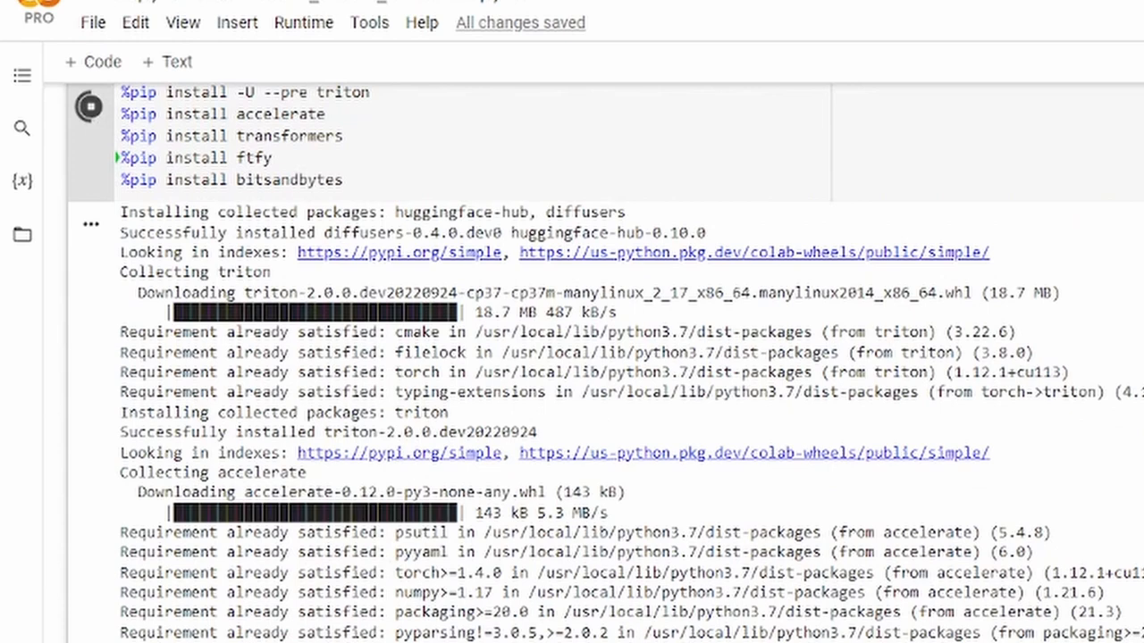
pyautogui.scroll(-3)
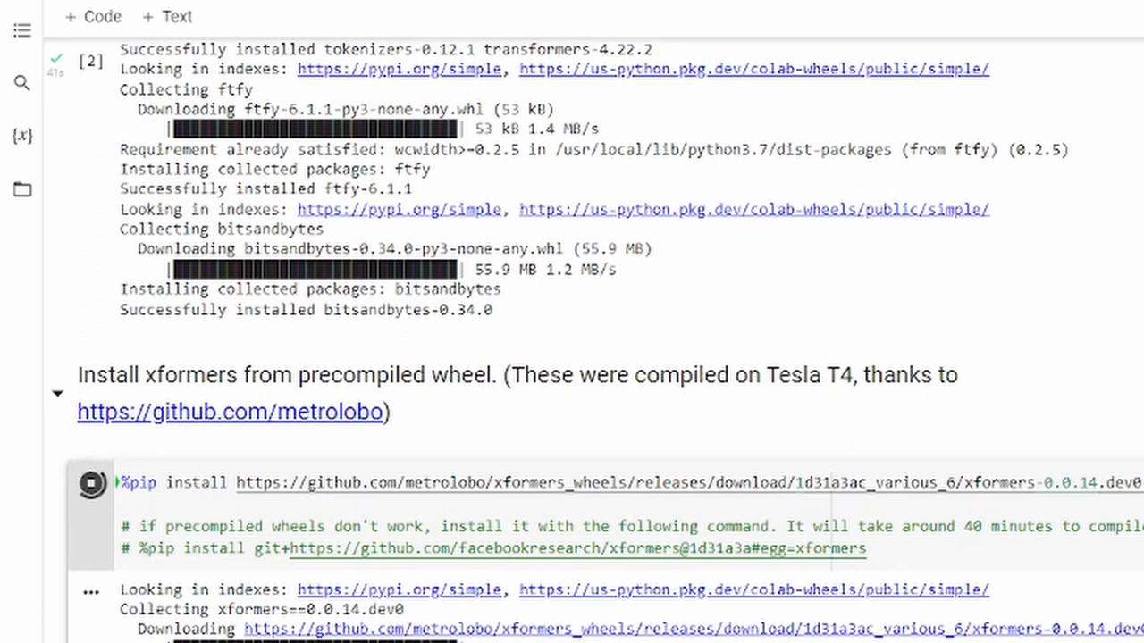
pyautogui.scroll(-3)
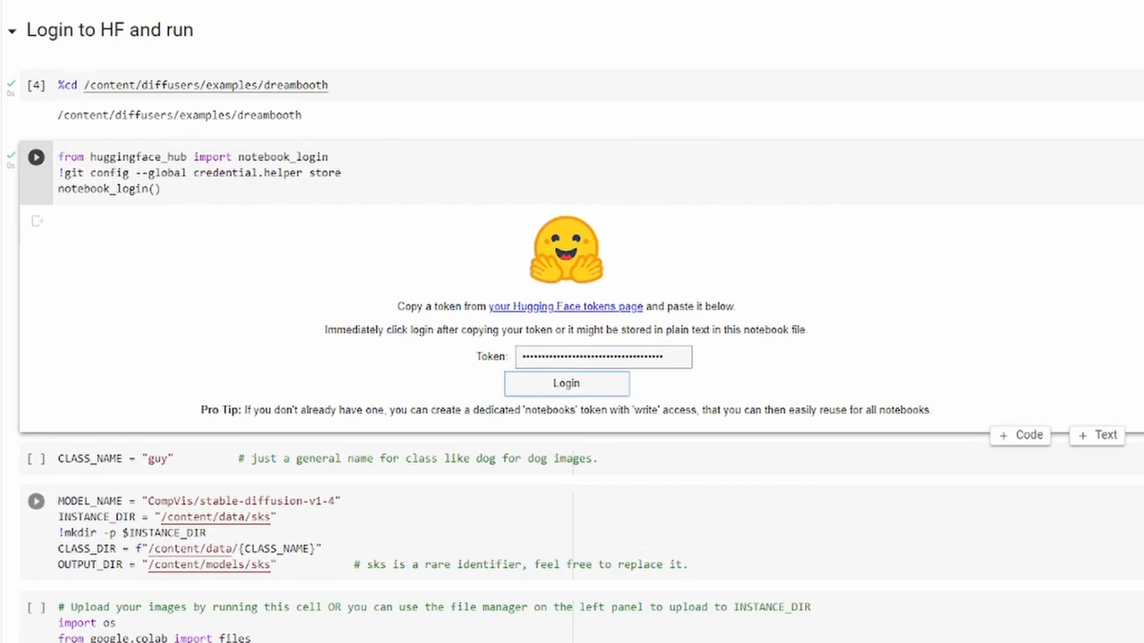
# Step: Log in with the Hugging Face token and run the CLASS_NAME and MODEL_NAME/INSTANCE_DIR cells
pyautogui.click(565, 383)
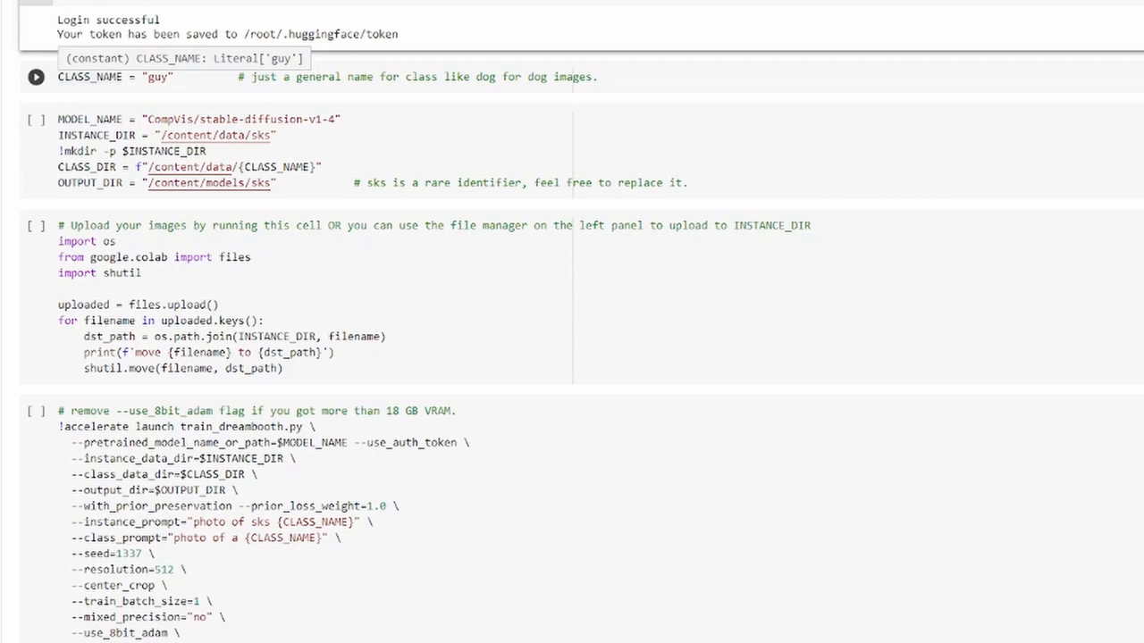
pyautogui.moveTo(36, 77)
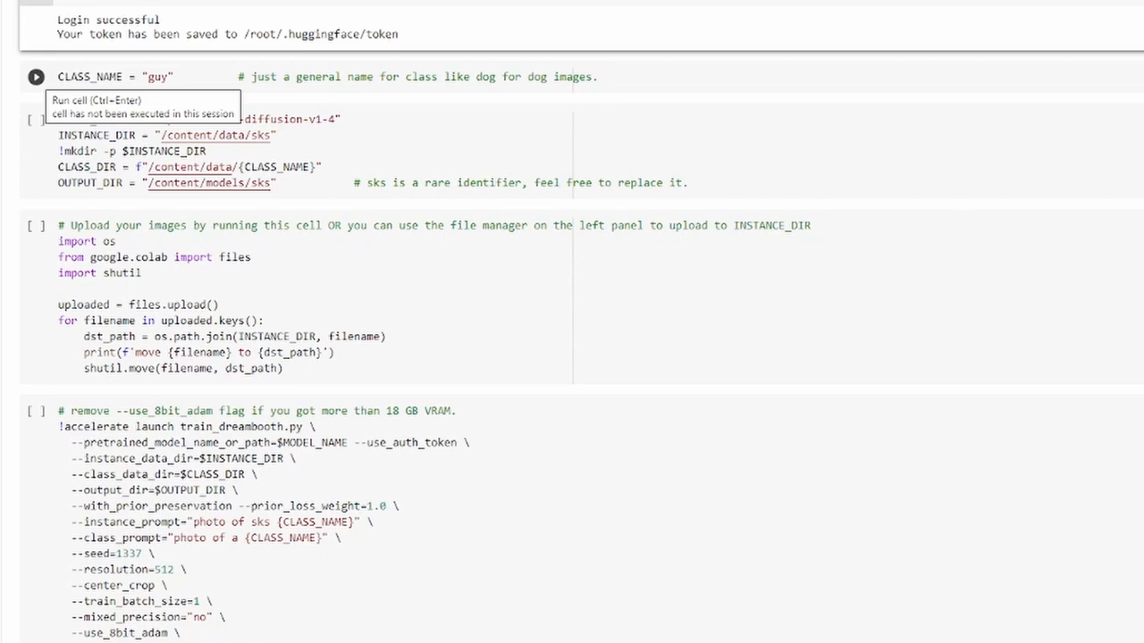
pyautogui.click(36, 76)
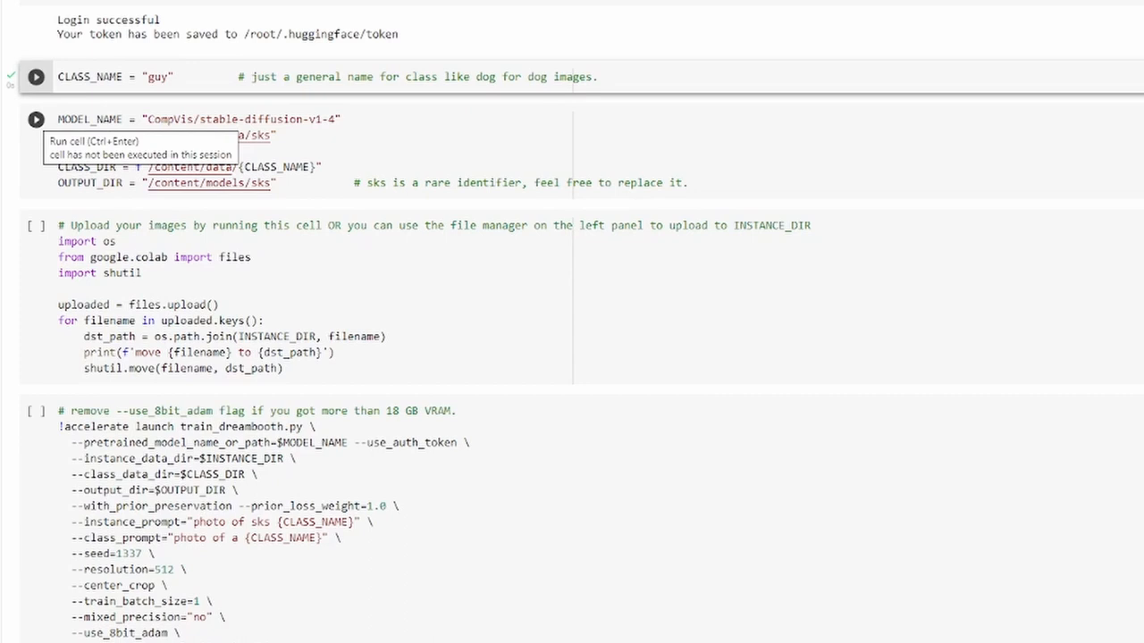
pyautogui.scroll(-3)
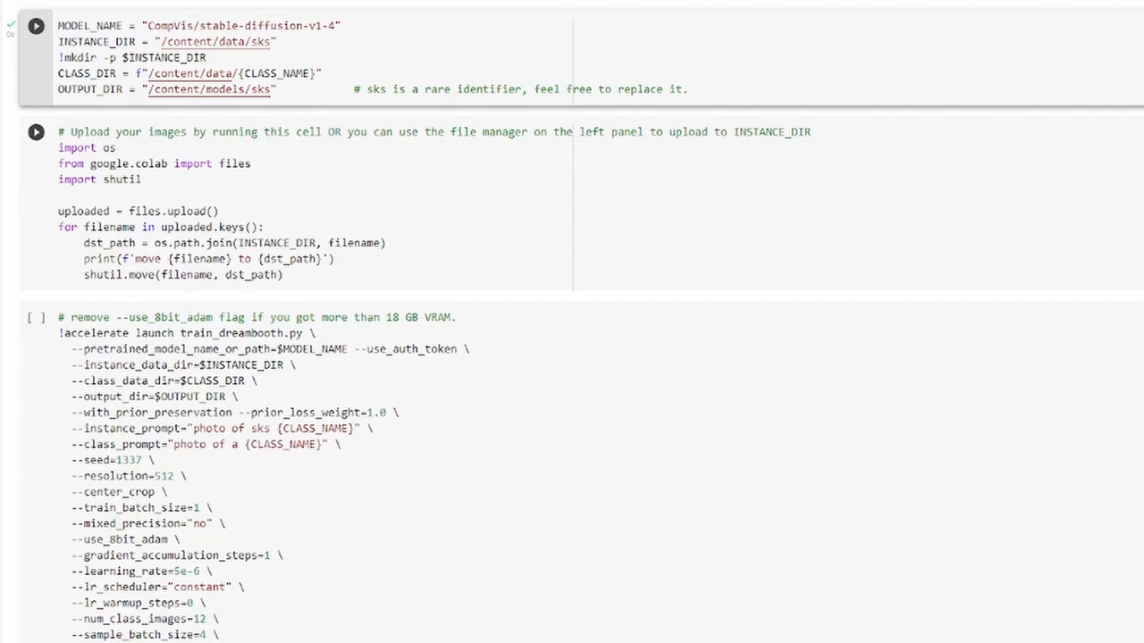
pyautogui.scroll(-3)
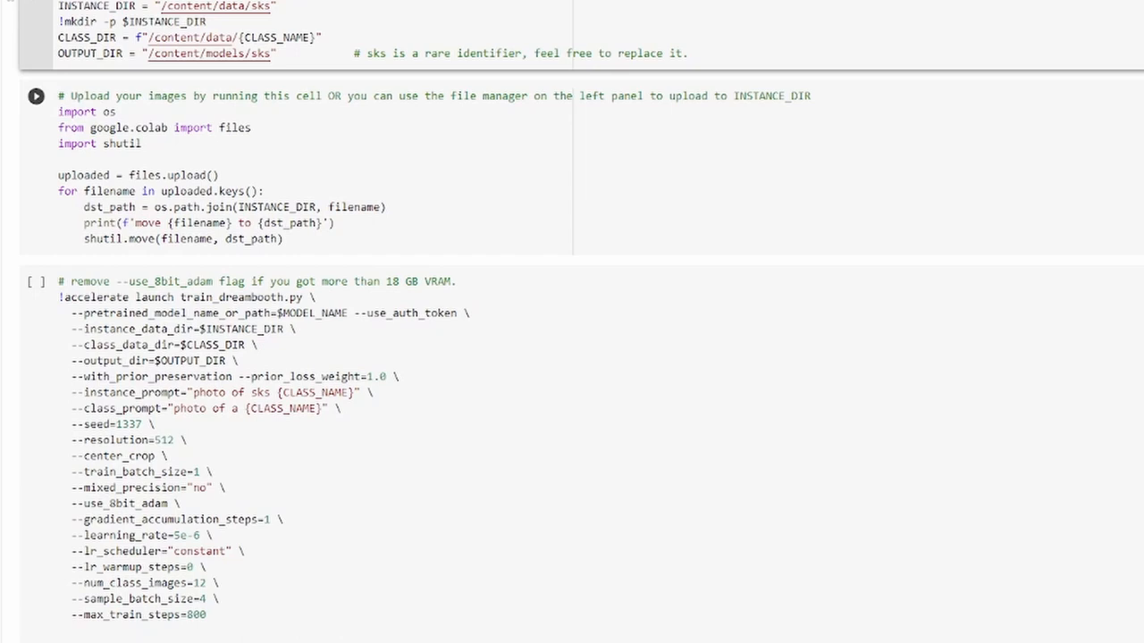
# Step: Run the upload cell so Choose files waits for the training photos
pyautogui.click(35, 95)
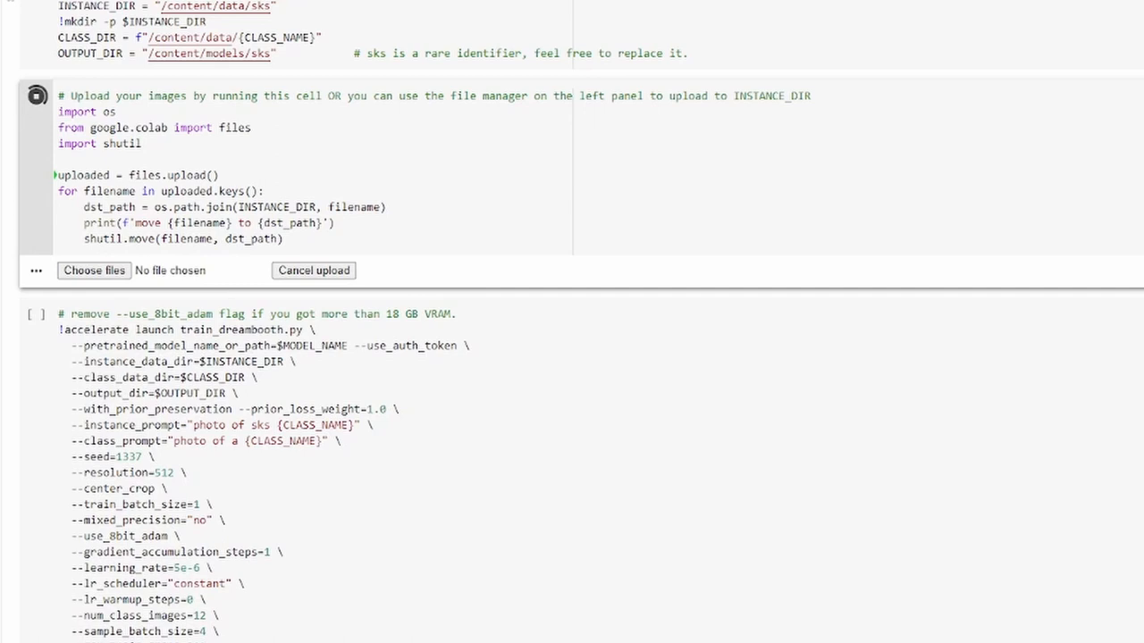
pyautogui.click(36, 96)
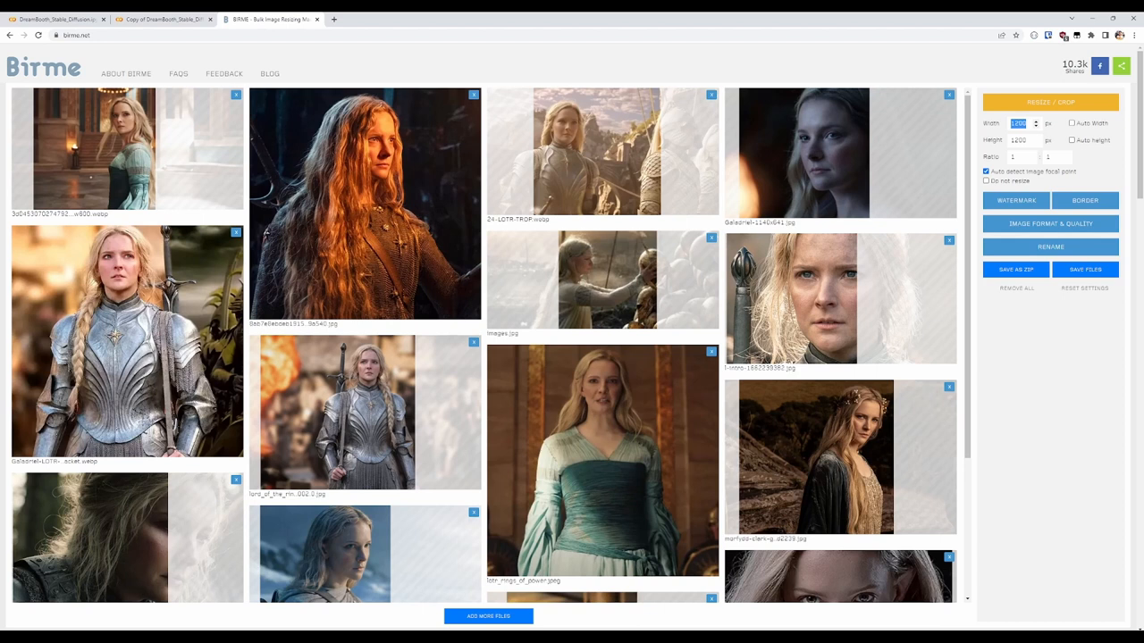
# Step: Enter 512 as the BIRME crop width for the portrait photos
pyautogui.write('512')
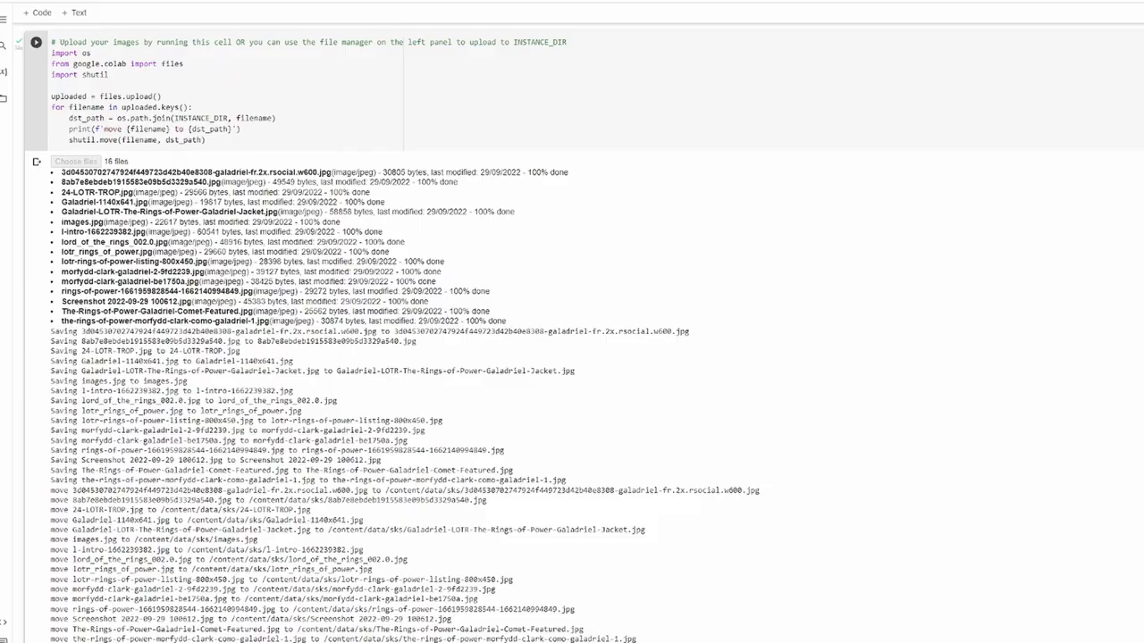
# Step: Follow the 1800-step training run and the first 'sks woman' portrait output
pyautogui.scroll(-3)
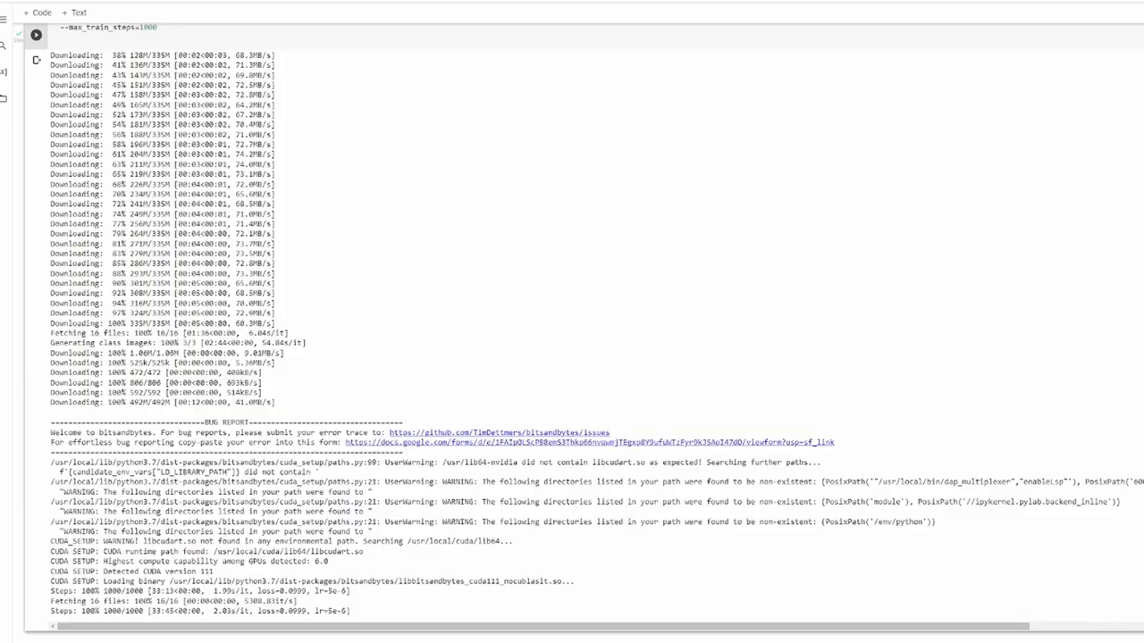
pyautogui.scroll(-3)
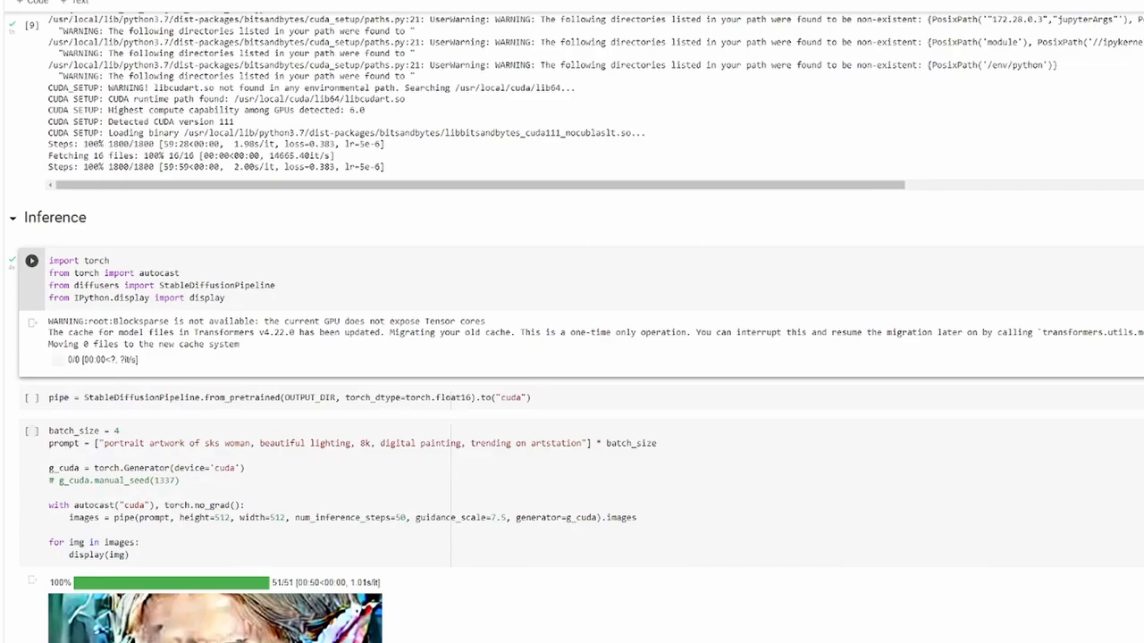